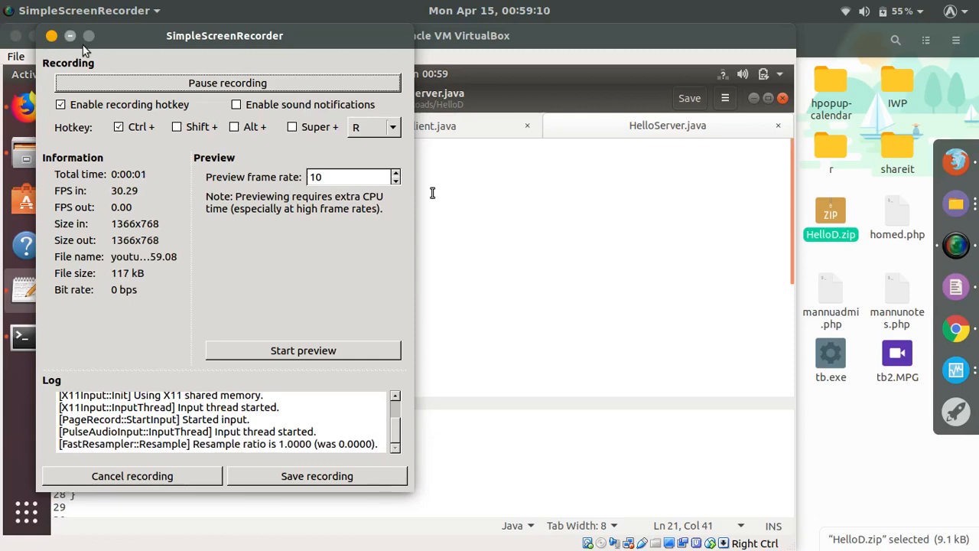
Copy the idlj -fall Hello.idl line from the corba-idl-steps notes and bring up a terminal
{"action": "left_click", "coordinate": [50, 36]}
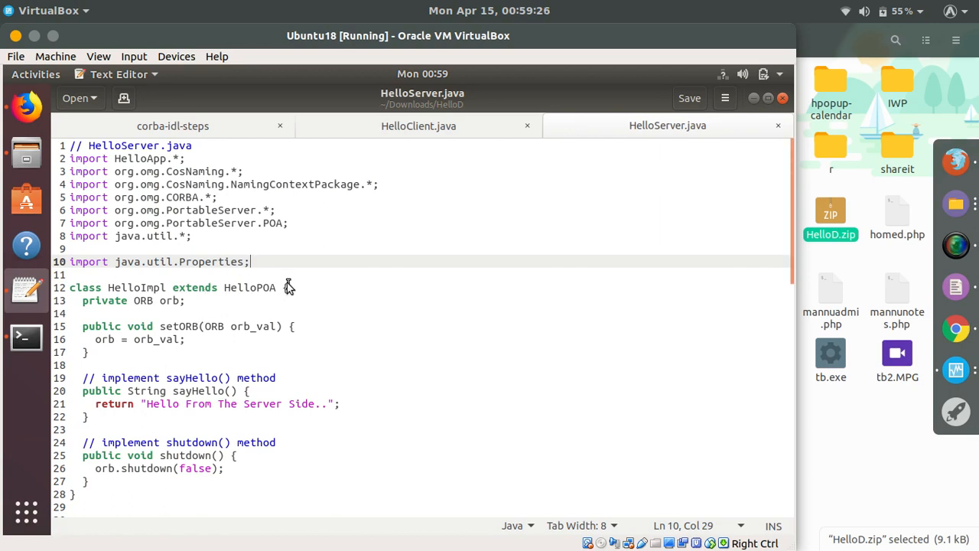
{"action": "mouse_move", "coordinate": [223, 244]}
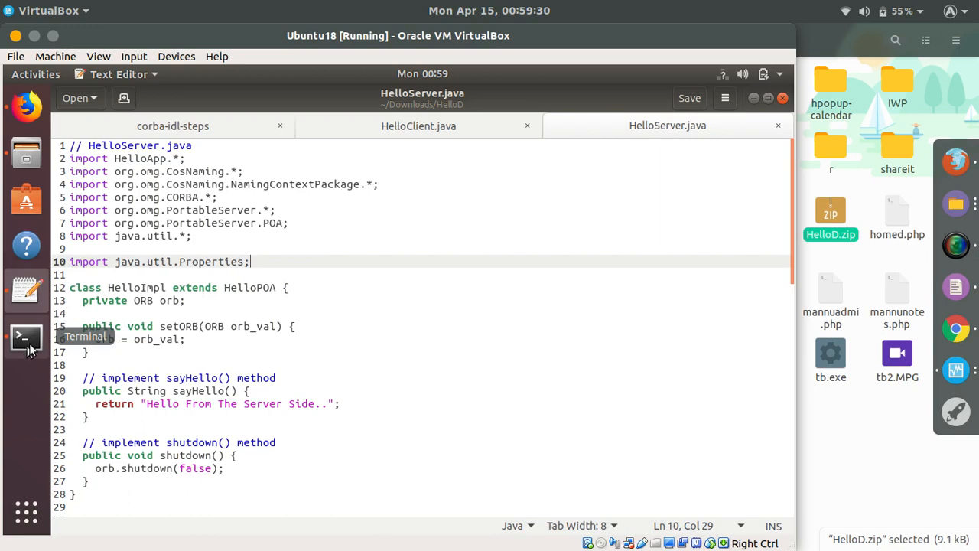
{"action": "mouse_move", "coordinate": [410, 298]}
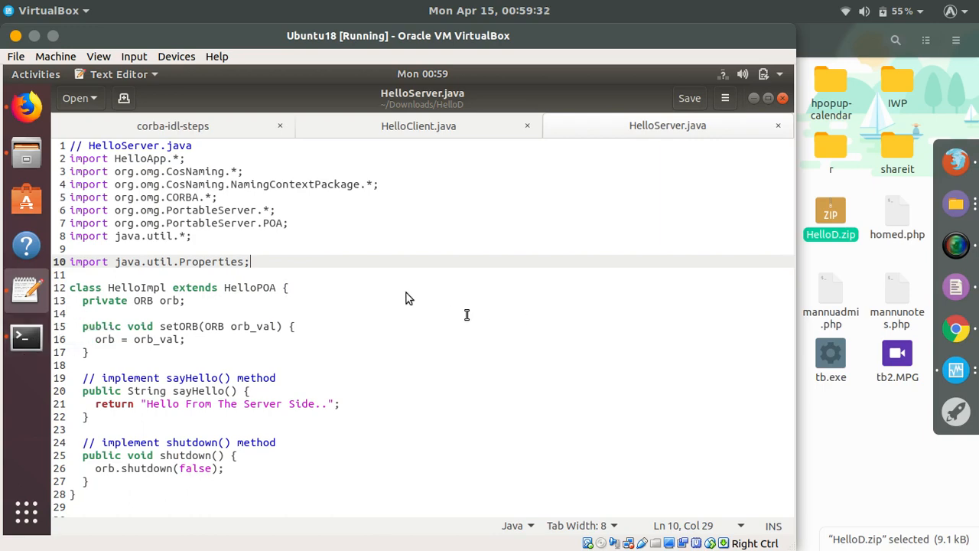
{"action": "scroll", "scroll_direction": "down", "scroll_amount": 3}
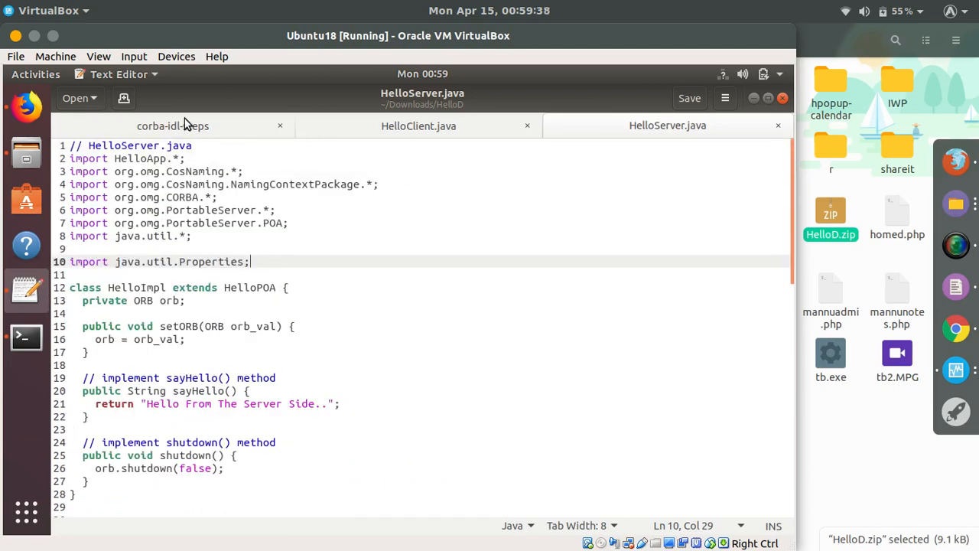
{"action": "left_click", "coordinate": [175, 126]}
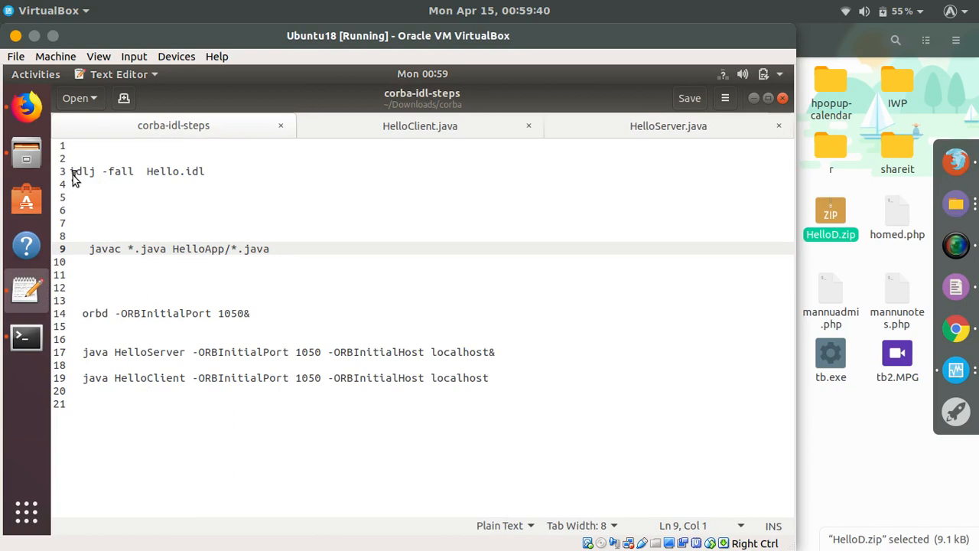
{"action": "triple_click", "coordinate": [138, 171]}
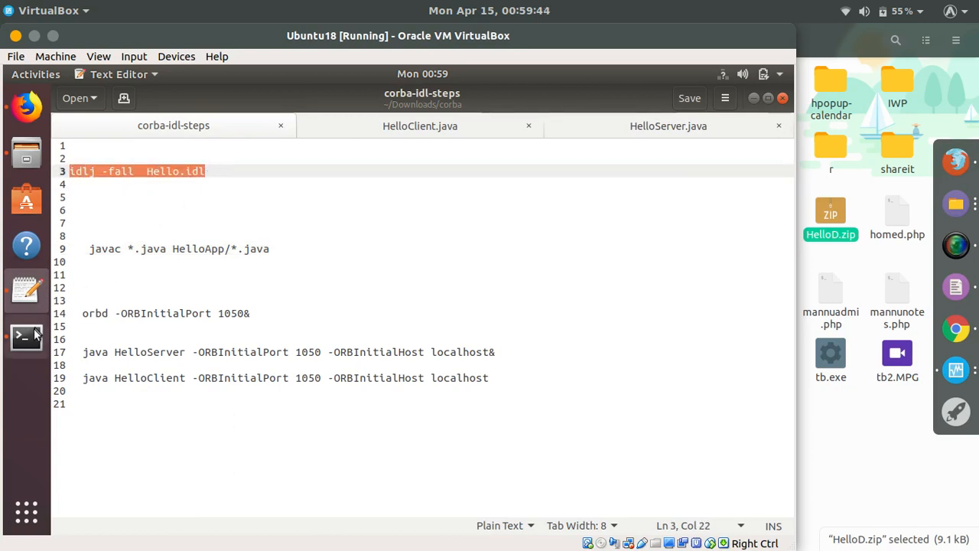
{"action": "left_click", "coordinate": [26, 337]}
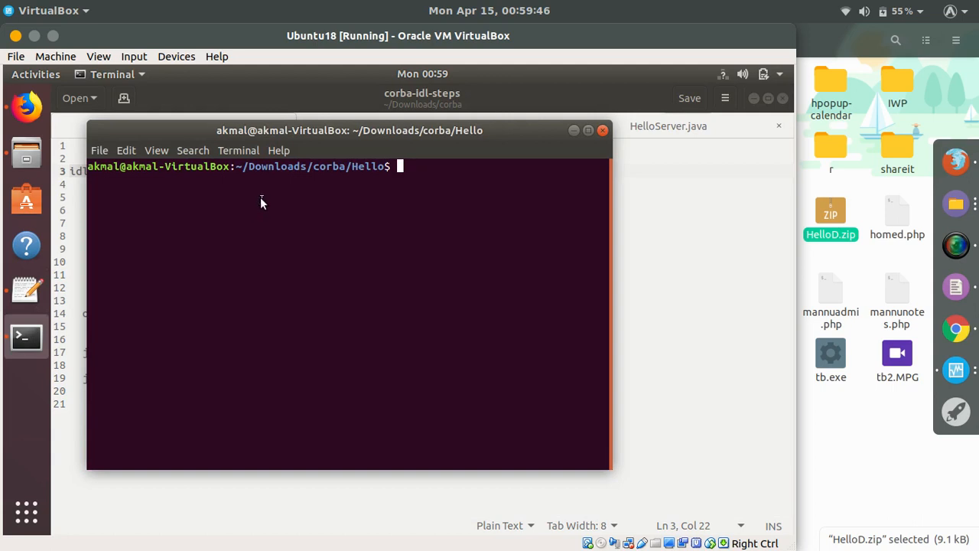
{"action": "mouse_move", "coordinate": [551, 145]}
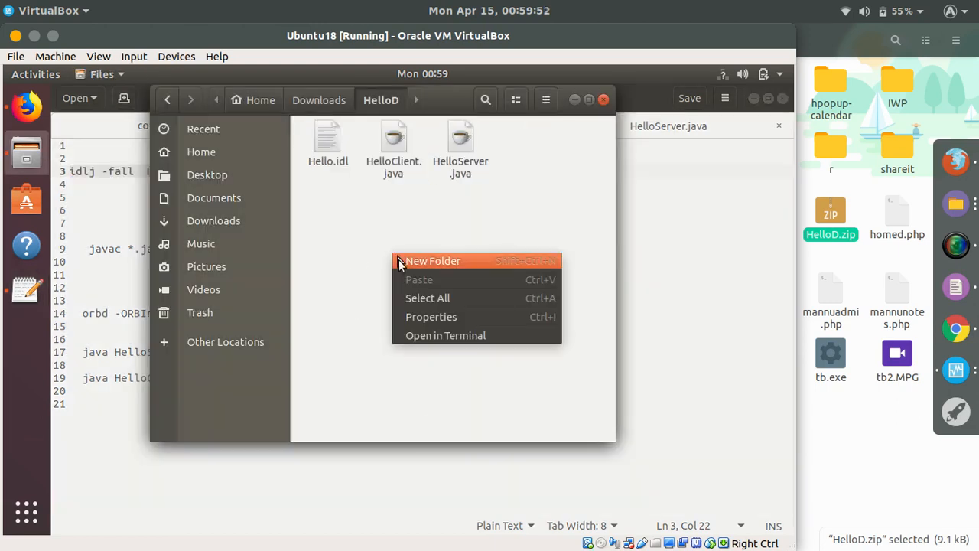
Run idlj -fall Hello.idl in HelloD and browse the generated HelloApp folder
{"action": "left_click", "coordinate": [361, 328]}
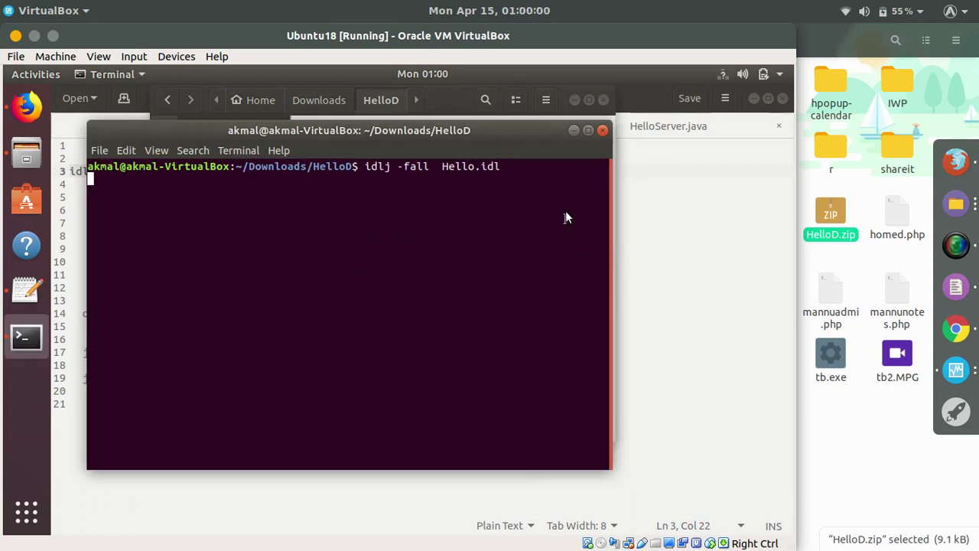
{"action": "key", "text": "Return"}
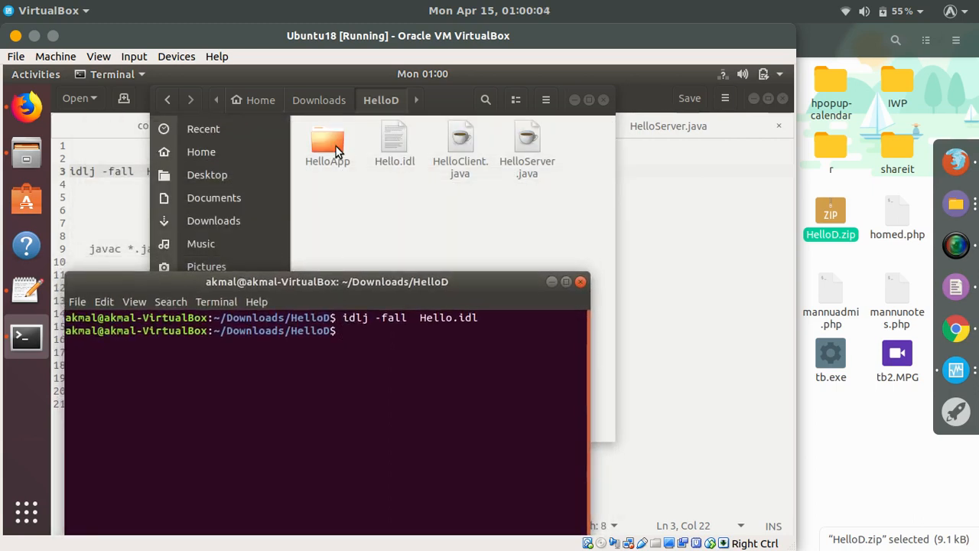
{"action": "double_click", "coordinate": [327, 138]}
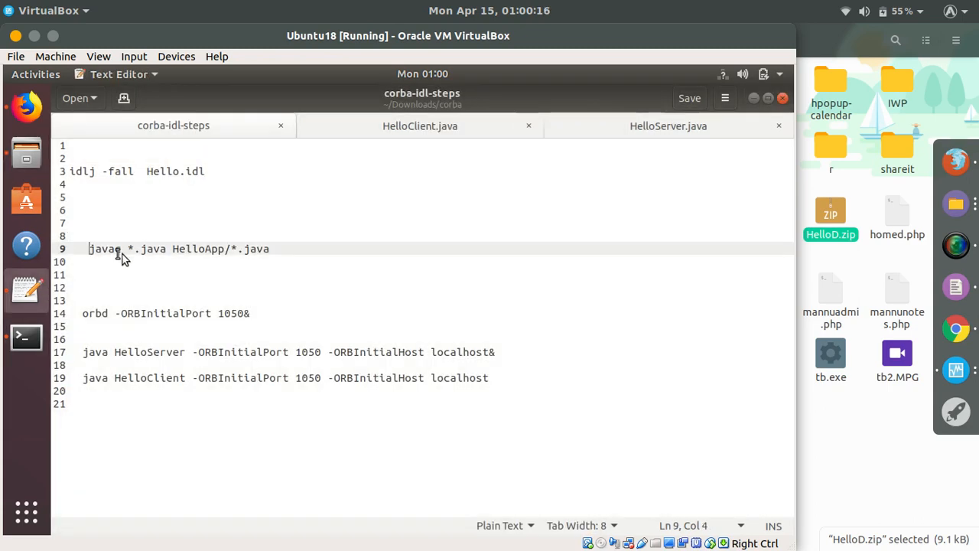
Run javac *.java HelloApp/*.java from the notes in the HelloD terminal
{"action": "left_click_drag", "start_coordinate": [88, 248], "coordinate": [269, 248]}
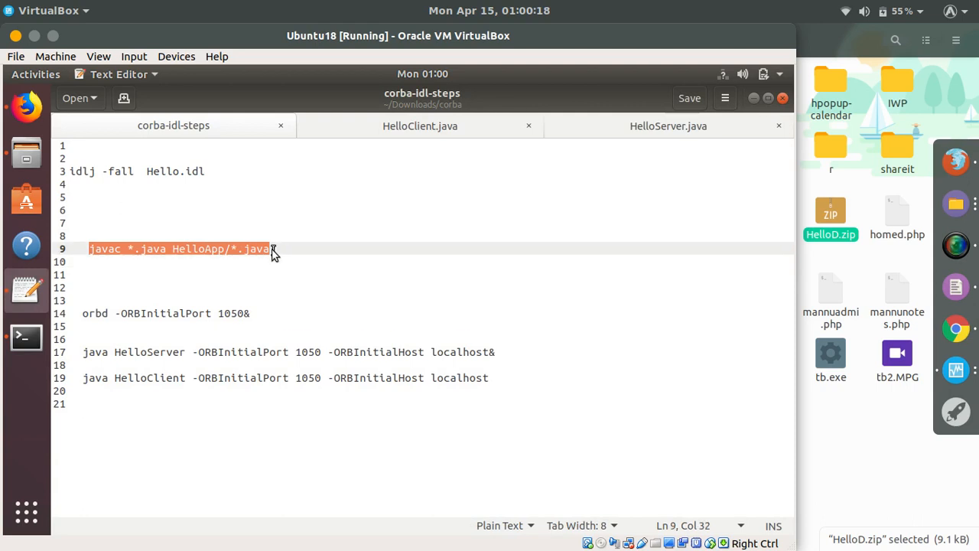
{"action": "mouse_move", "coordinate": [278, 254]}
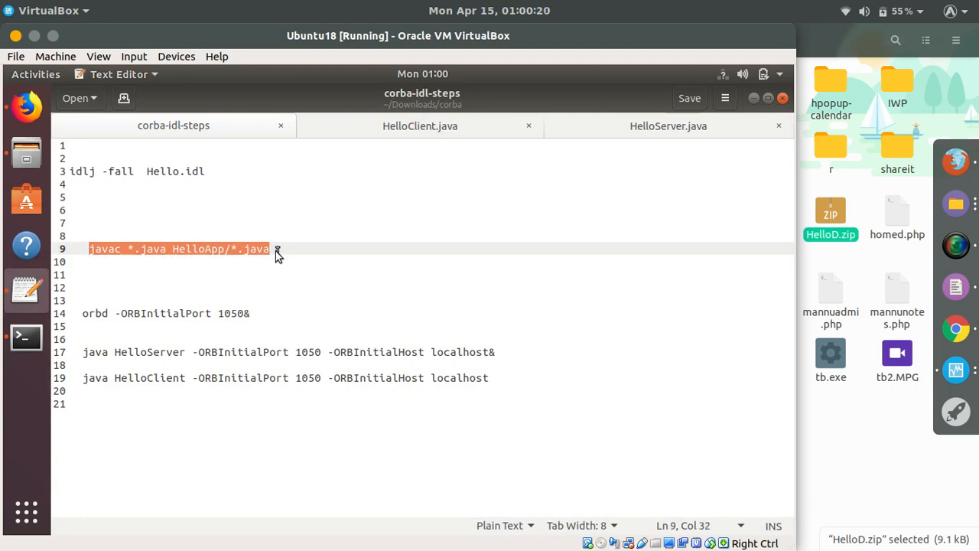
{"action": "left_click", "coordinate": [26, 338]}
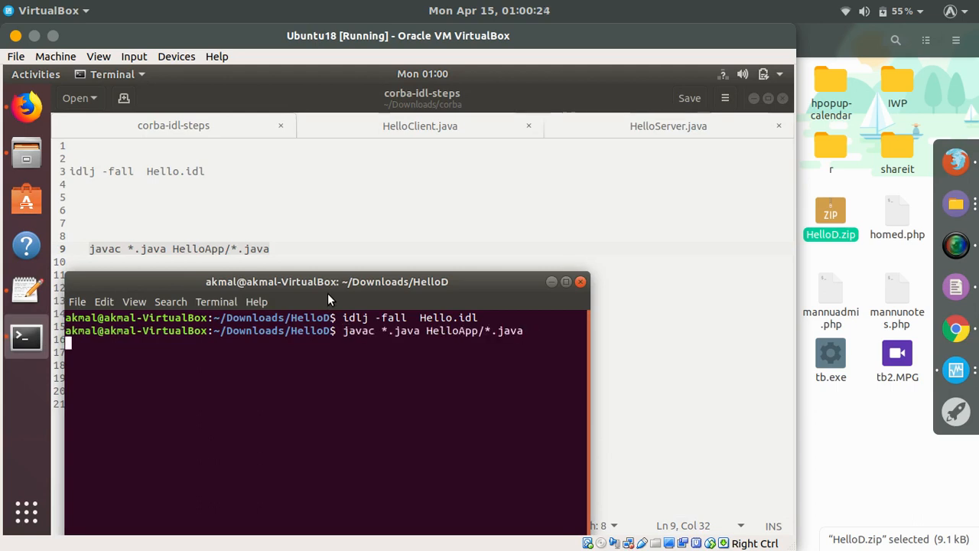
{"action": "mouse_move", "coordinate": [289, 343]}
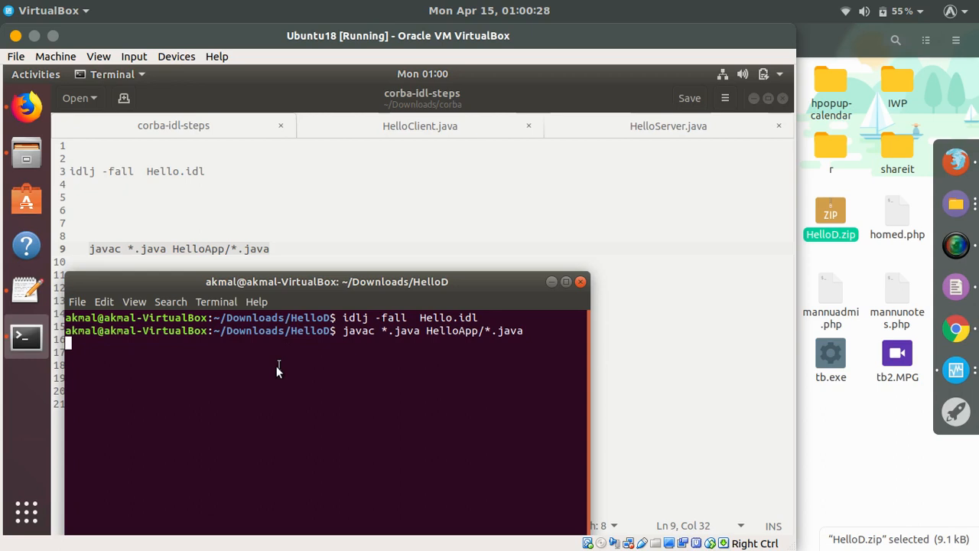
{"action": "mouse_move", "coordinate": [268, 267]}
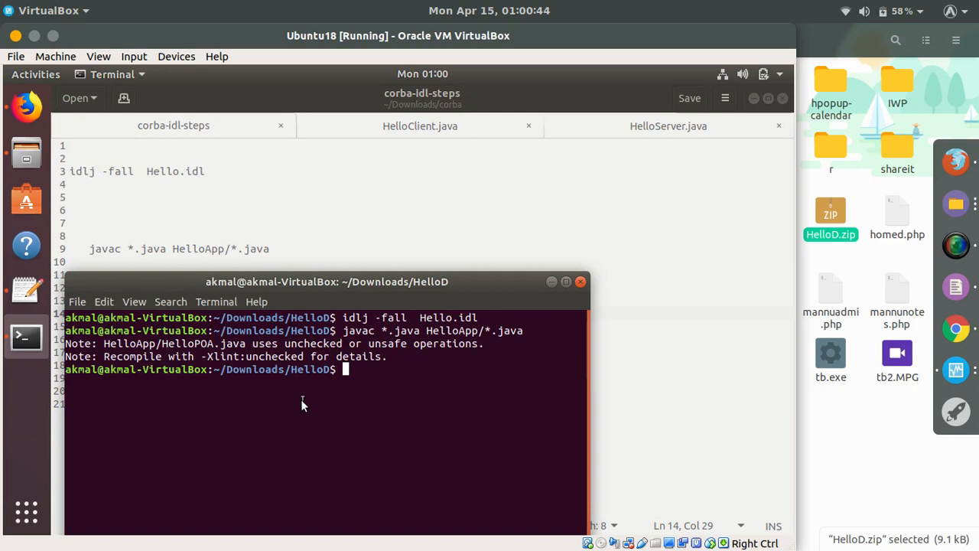
Start orbd -ORBInitialPort 1050& and pick the HelloServer line from the notes
{"action": "type", "text": "orbd -ORBInitialPort 1050&"}
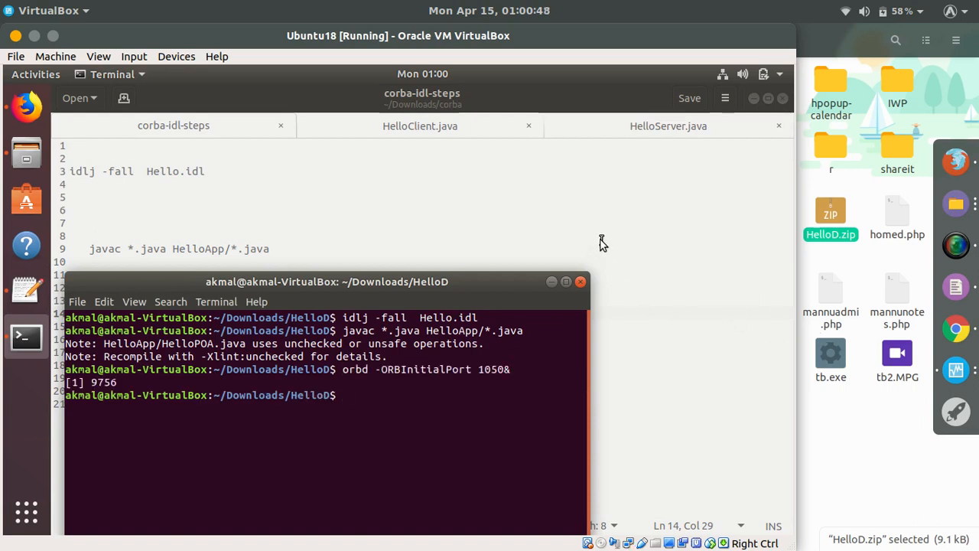
{"action": "left_click", "coordinate": [580, 281]}
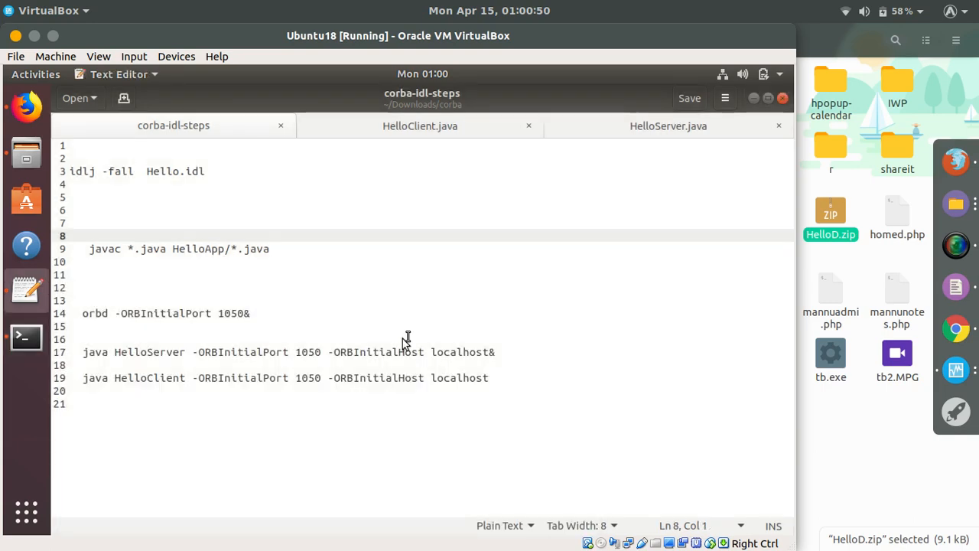
{"action": "left_click", "coordinate": [85, 352]}
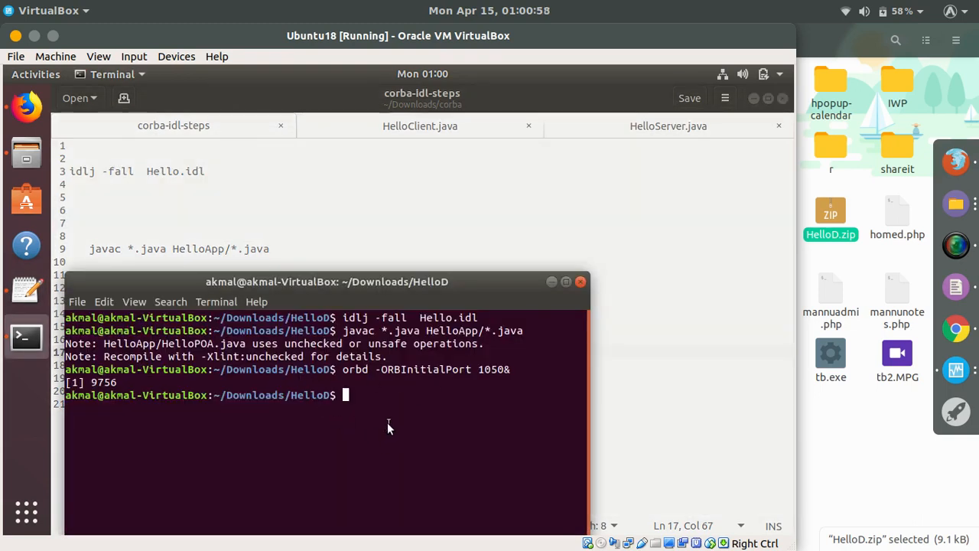
Launch java HelloServer -ORBInitialPort 1050 -ORBInitialHost localhost& so it reports ready and waiting
{"action": "type", "text": "java HelloServer -ORBInitialPort 1050 -ORBInitialHost localhost&"}
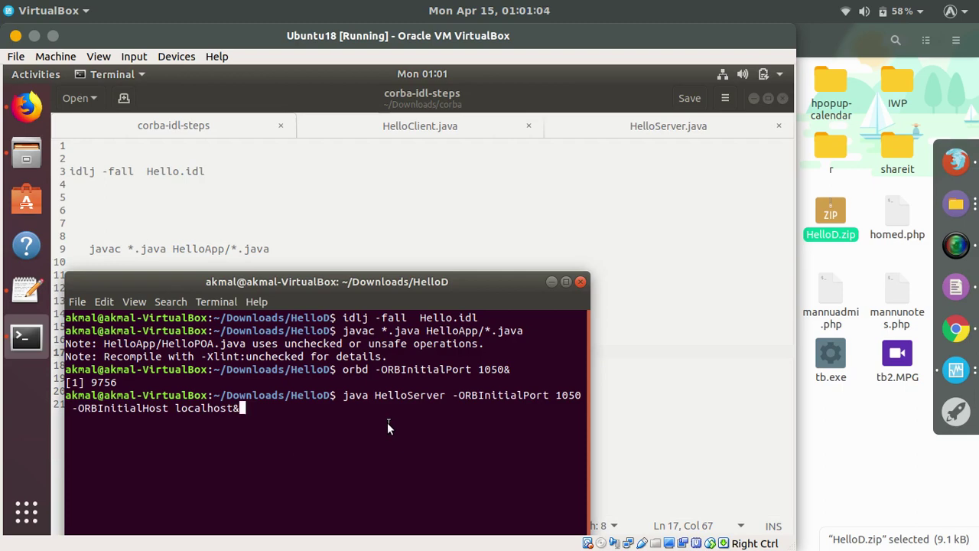
{"action": "key", "text": "Return"}
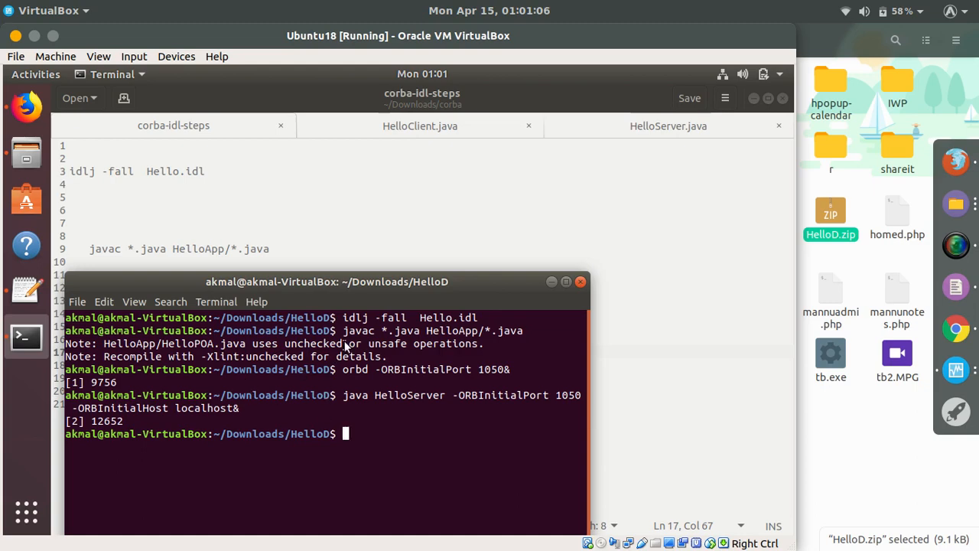
{"action": "left_click_drag", "start_coordinate": [327, 281], "coordinate": [385, 202]}
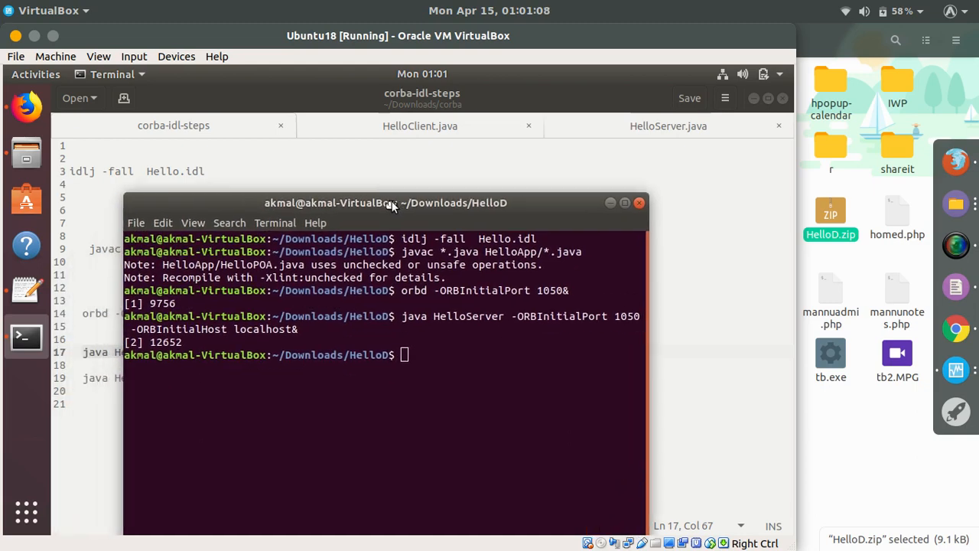
{"action": "left_click_drag", "start_coordinate": [385, 202], "coordinate": [386, 172]}
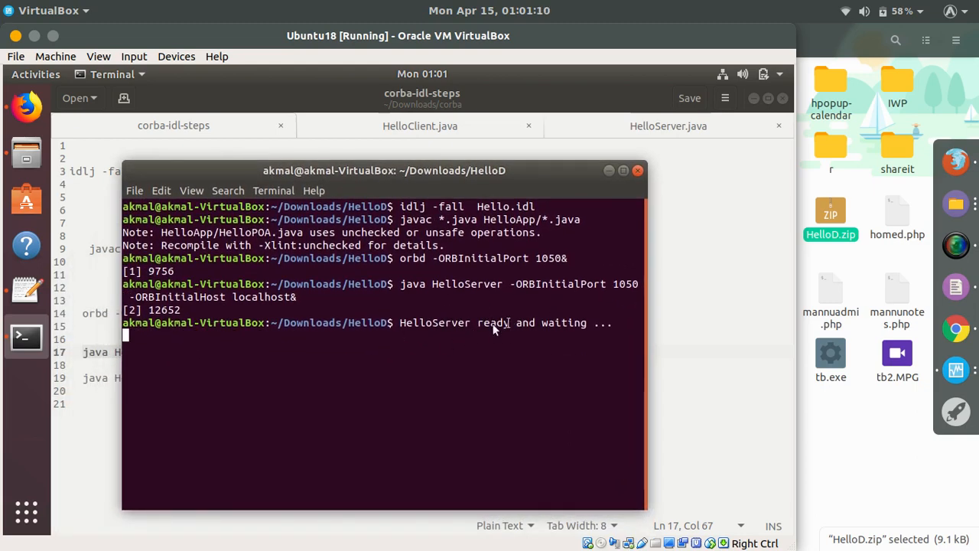
{"action": "left_click", "coordinate": [134, 190]}
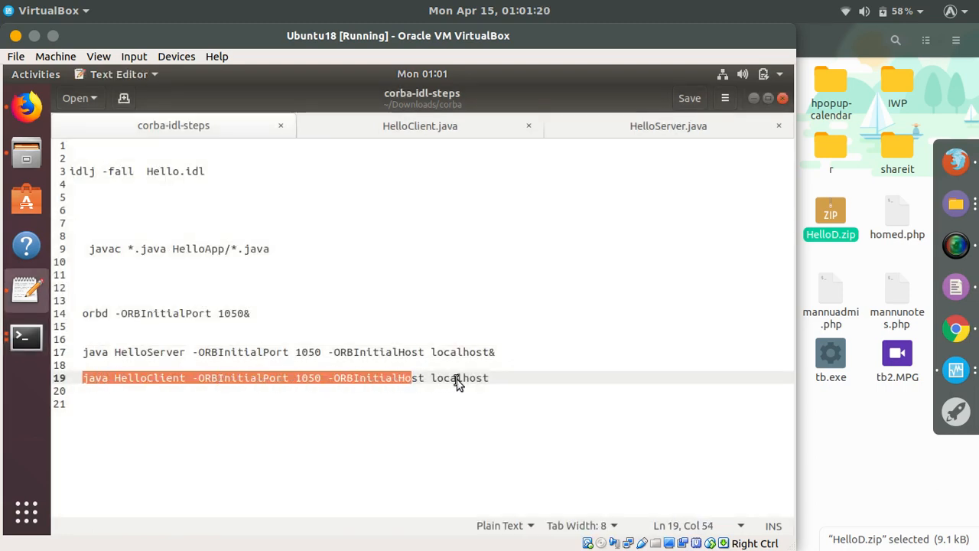
Copy the java HelloClient line from the notes and start a second HelloD terminal
{"action": "left_click_drag", "start_coordinate": [457, 376], "coordinate": [489, 376]}
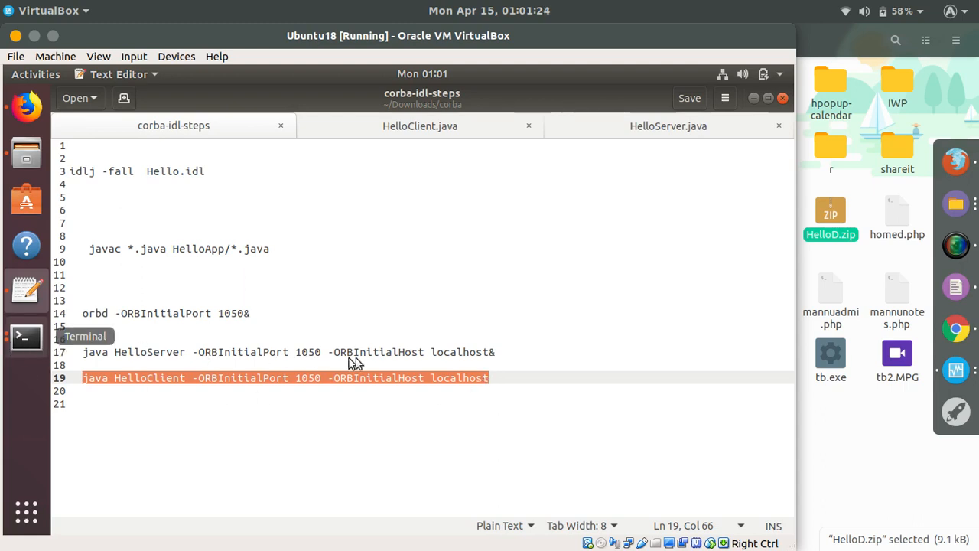
{"action": "left_click", "coordinate": [26, 335]}
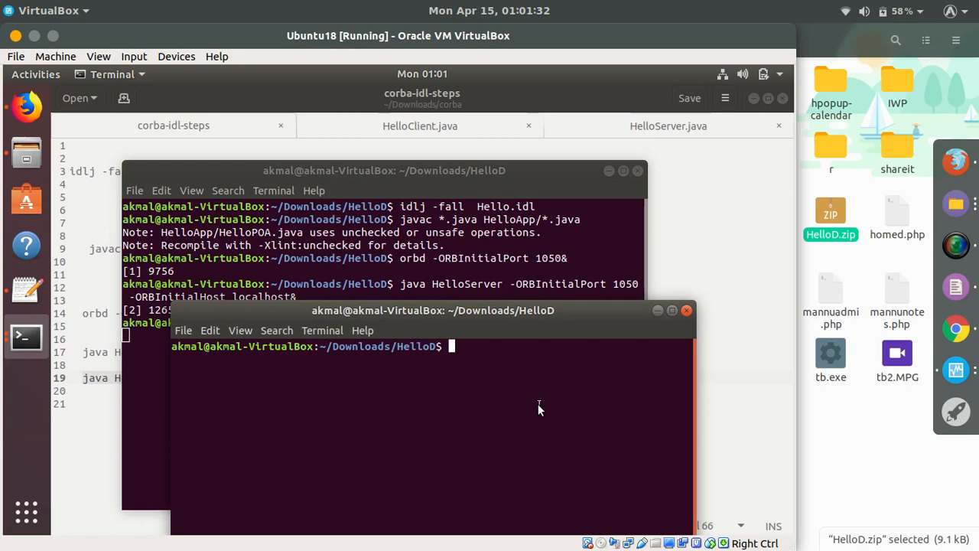
Run java HelloClient -ORBInitialPort 1050 -ORBInitialHost localhost, printing 'Hello From The Server Side..'
{"action": "type", "text": "java HelloClient -ORBInitialPort 1050 -ORBInitialHost localhost"}
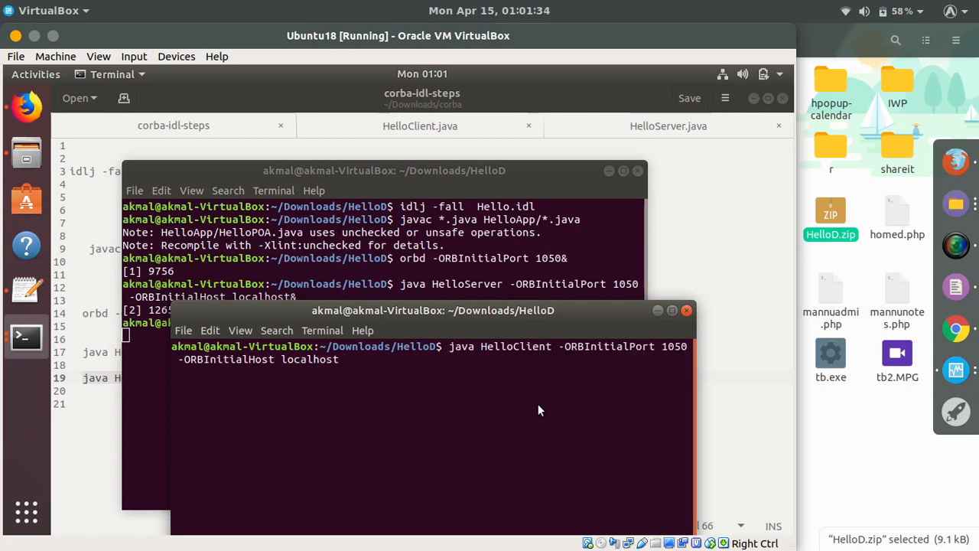
{"action": "key", "text": "Return"}
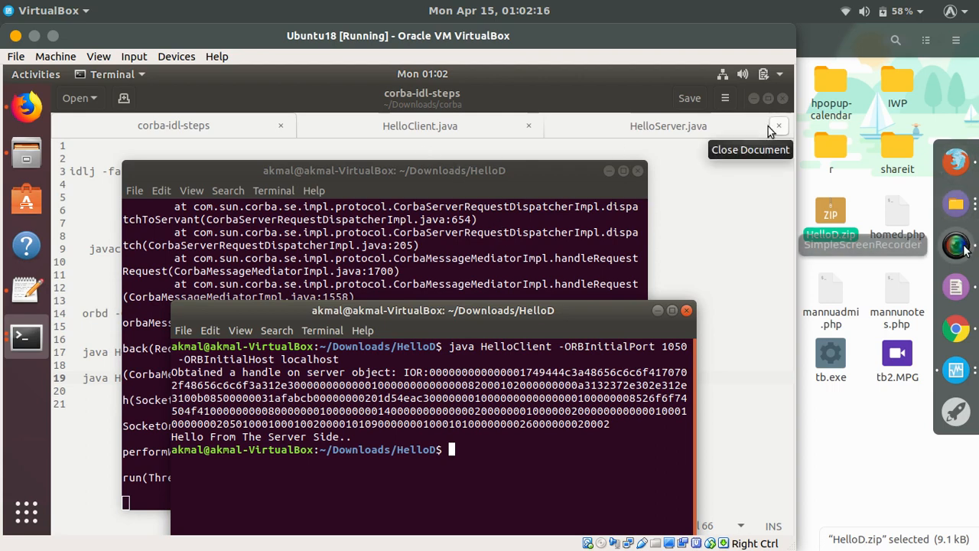
{"action": "mouse_move", "coordinate": [691, 266]}
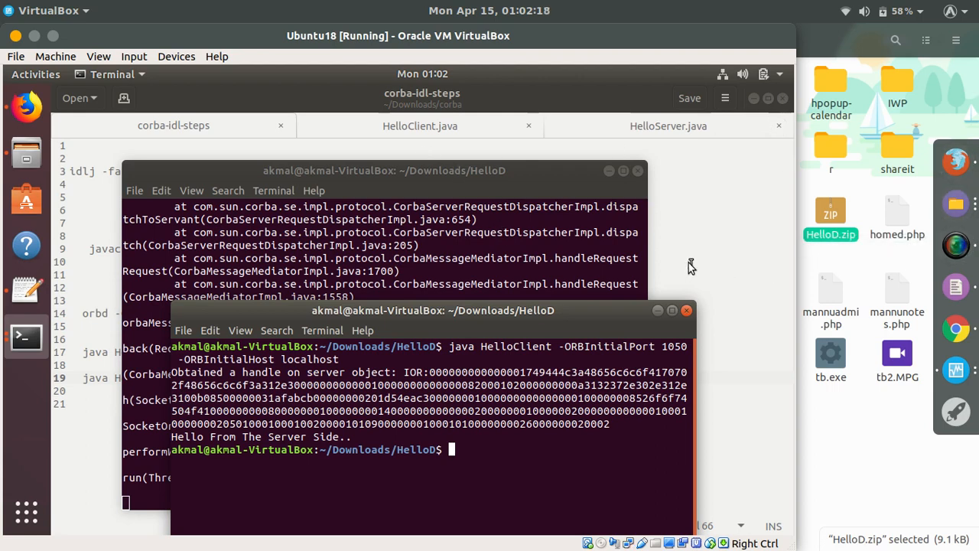
{"action": "mouse_move", "coordinate": [758, 263]}
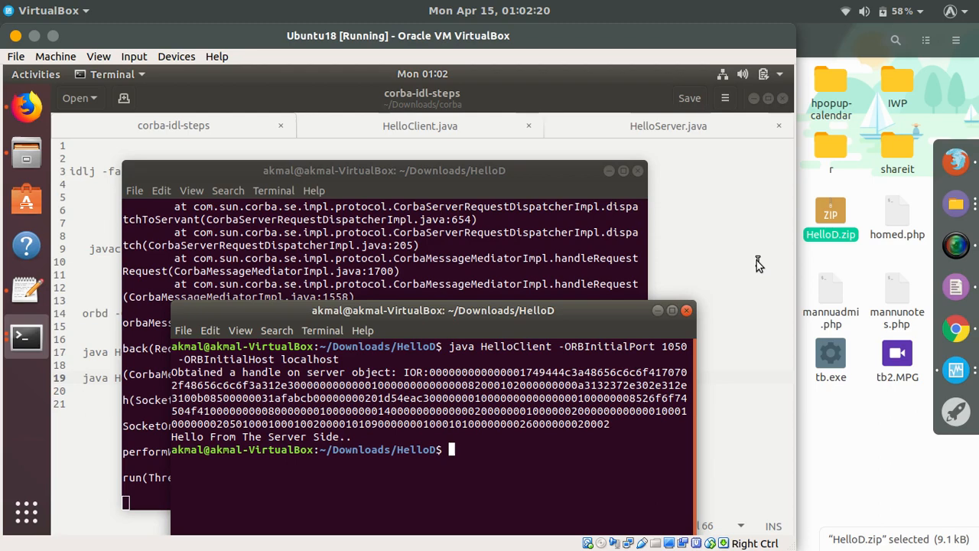
{"action": "mouse_move", "coordinate": [953, 244]}
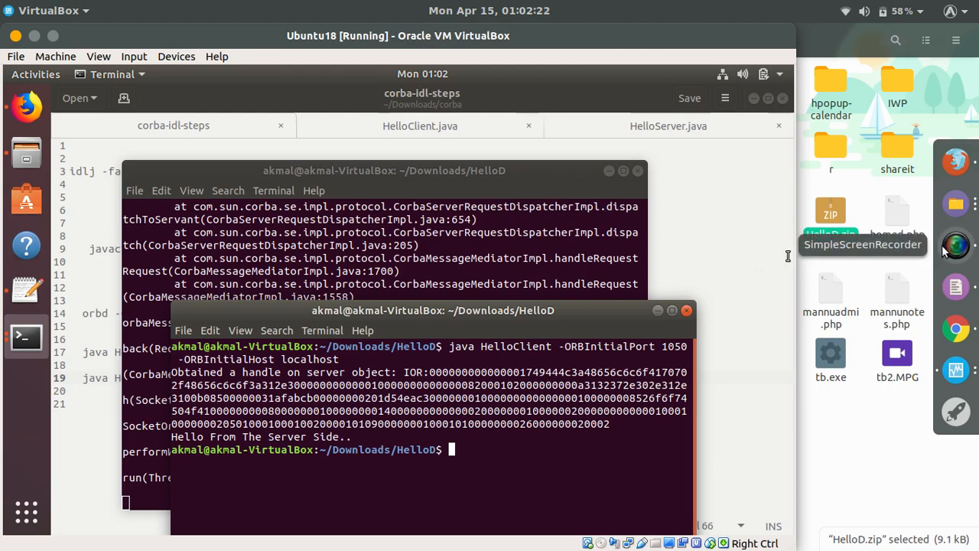